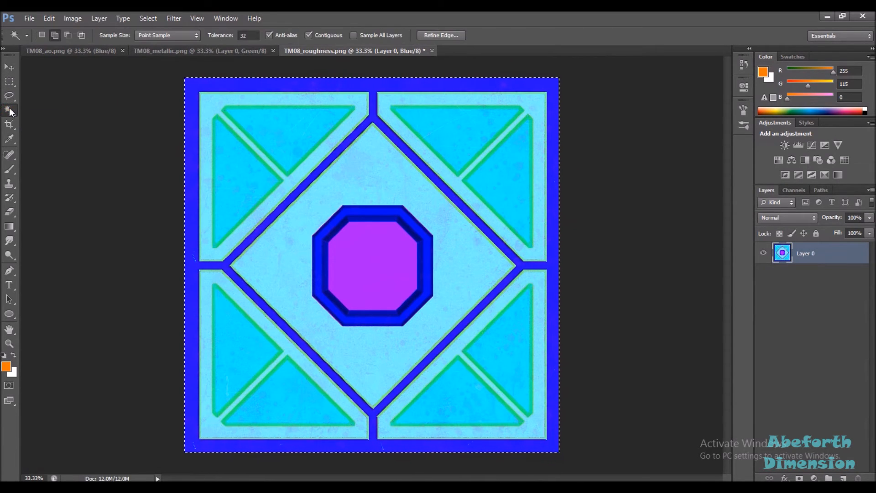
Delete the Magic Wand–selected purple octagon on Layer 0 to transparency
key(Delete)
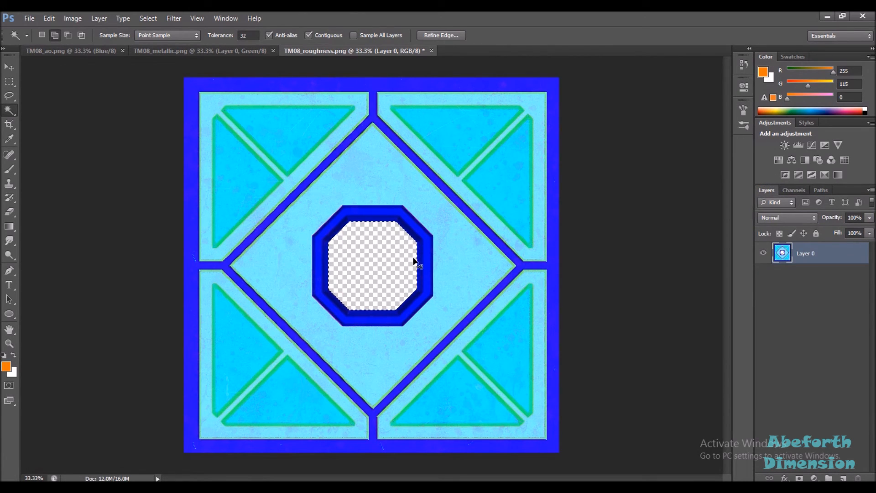